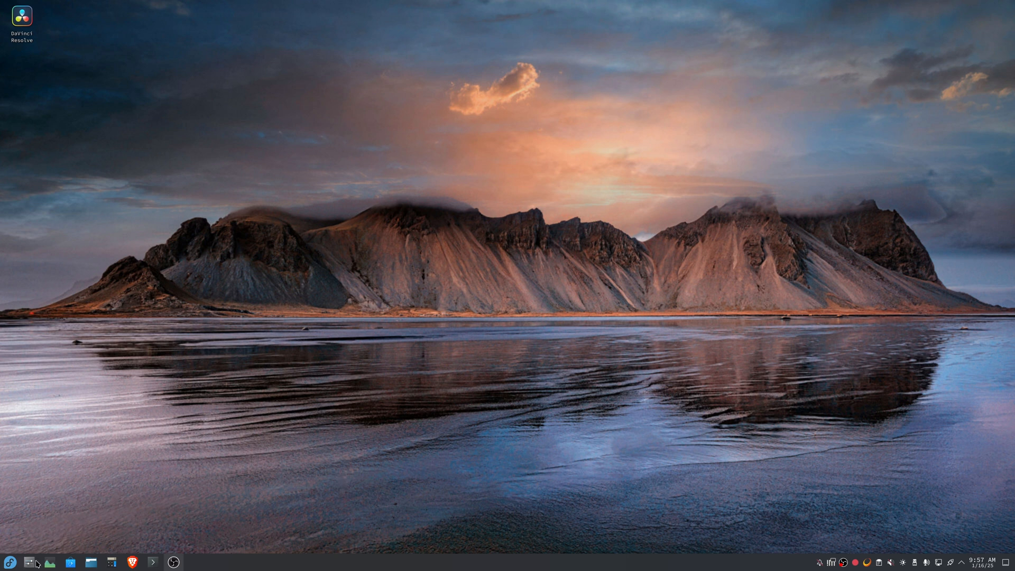
Search 'remo' in System Settings and switch on the RDP server under Remote Desktop.
click(27, 561)
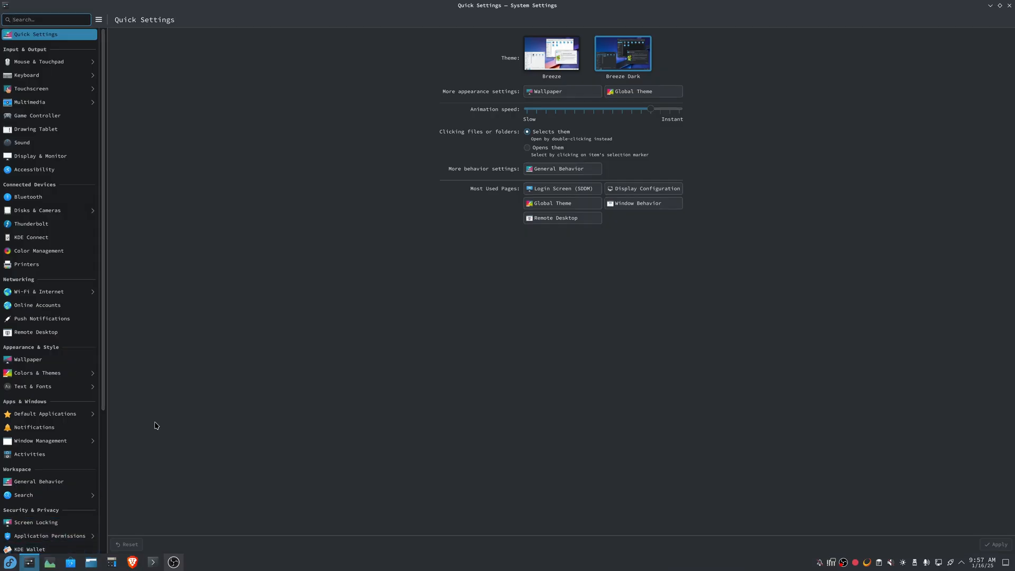
mouse_move(41, 33)
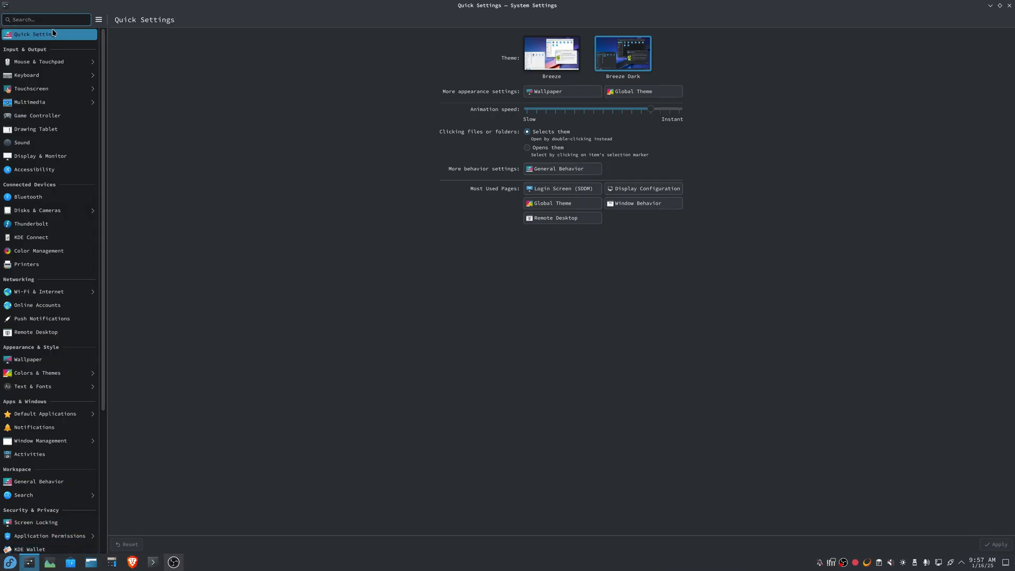
text(remo)
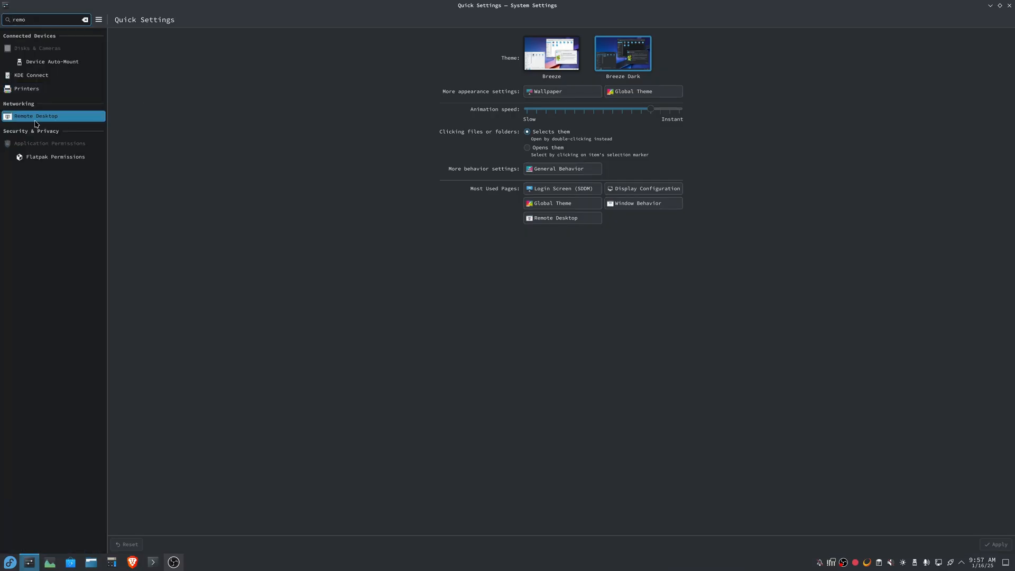
click(36, 115)
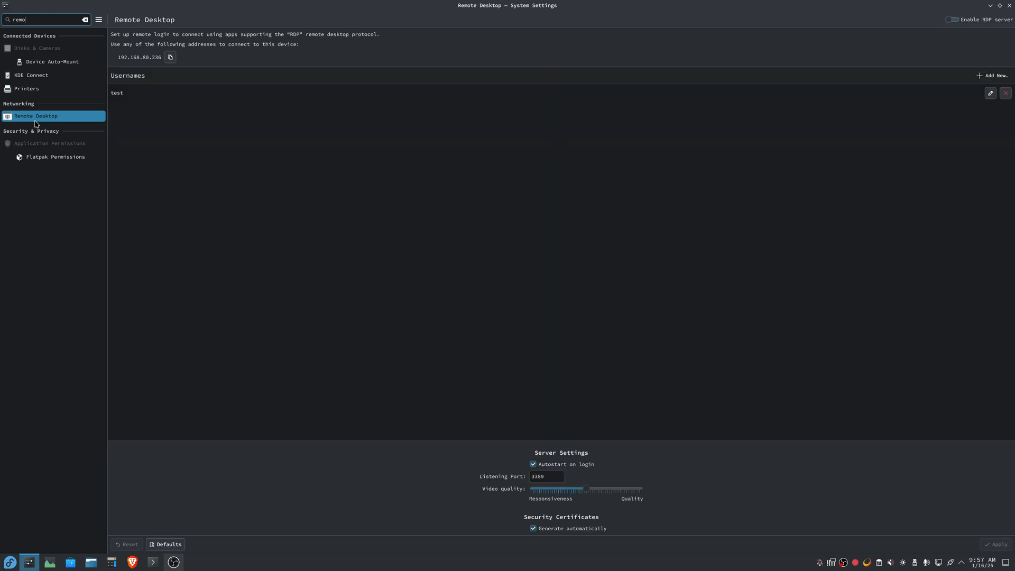
click(949, 19)
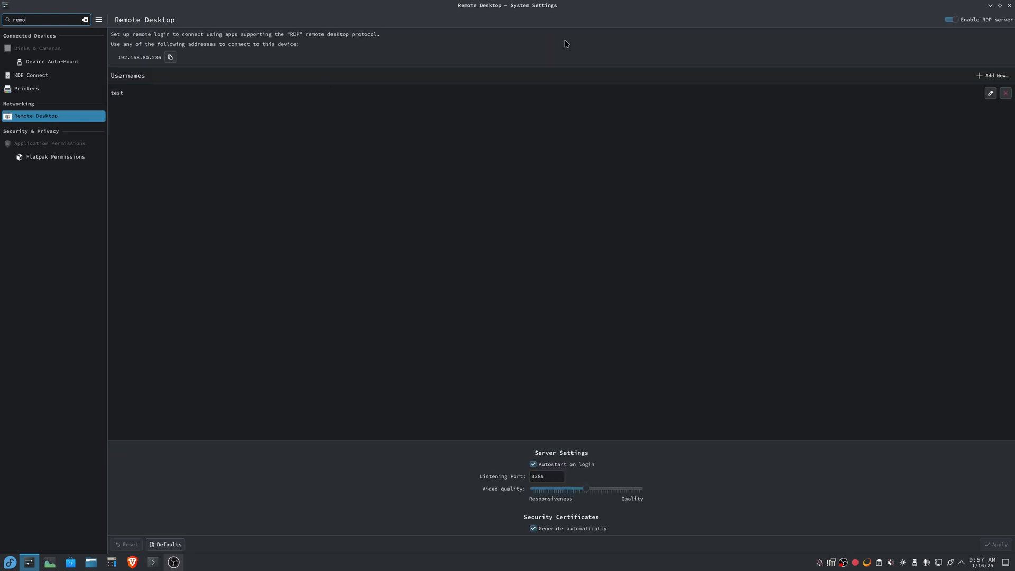
click(951, 19)
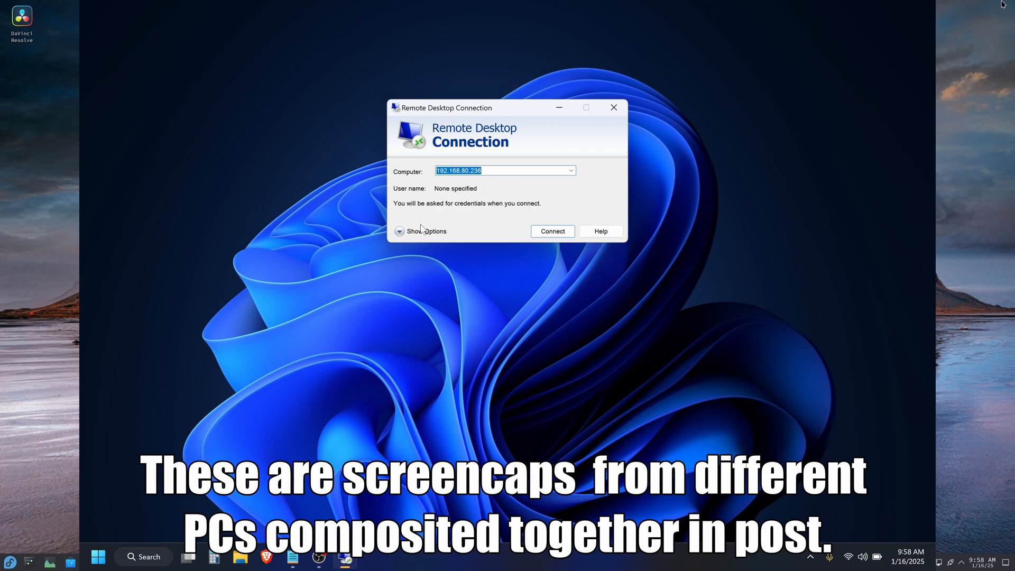
Connect Remote Desktop Connection to 192.168.80.236.
click(553, 231)
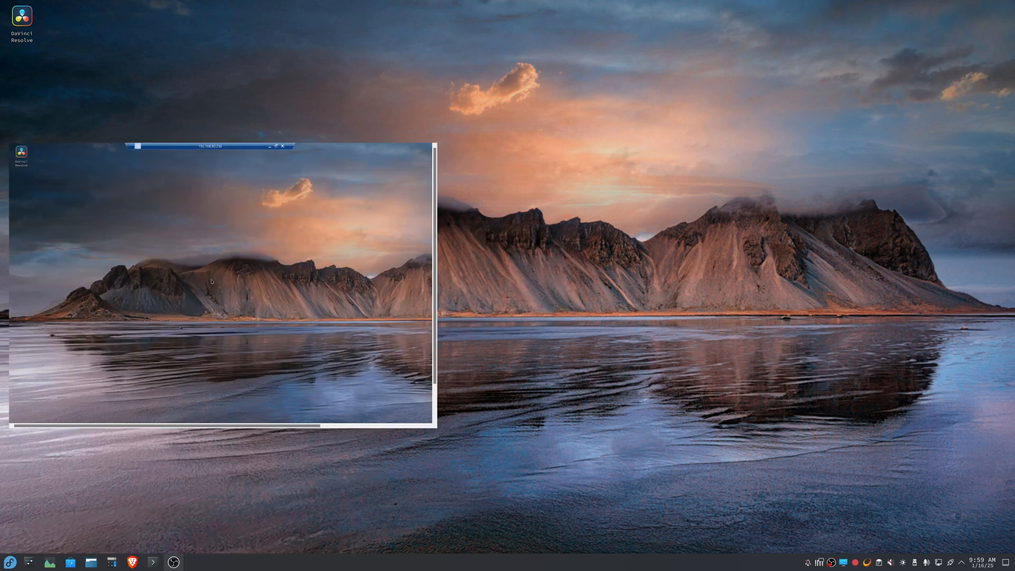
mouse_move(575, 230)
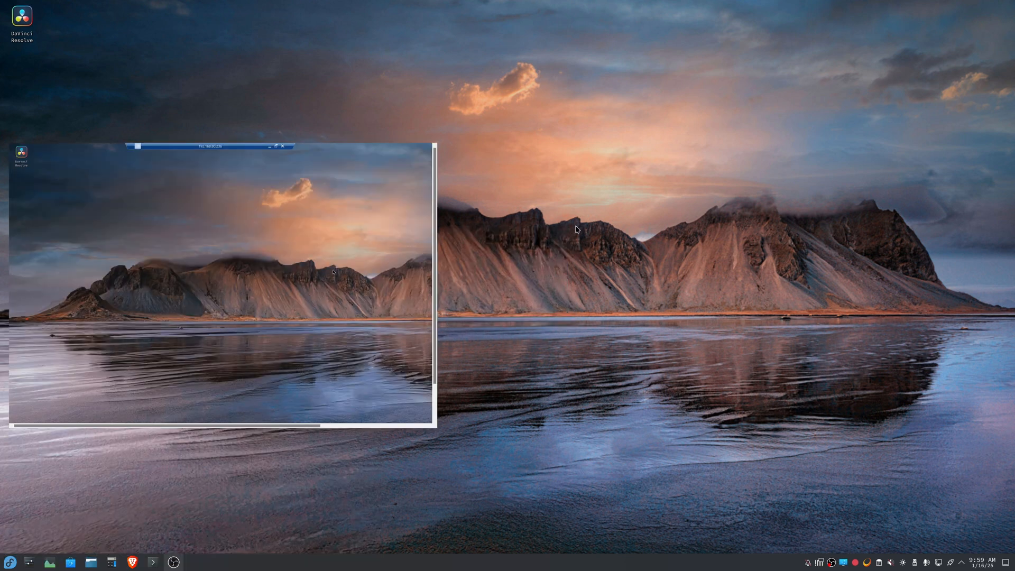
mouse_move(487, 277)
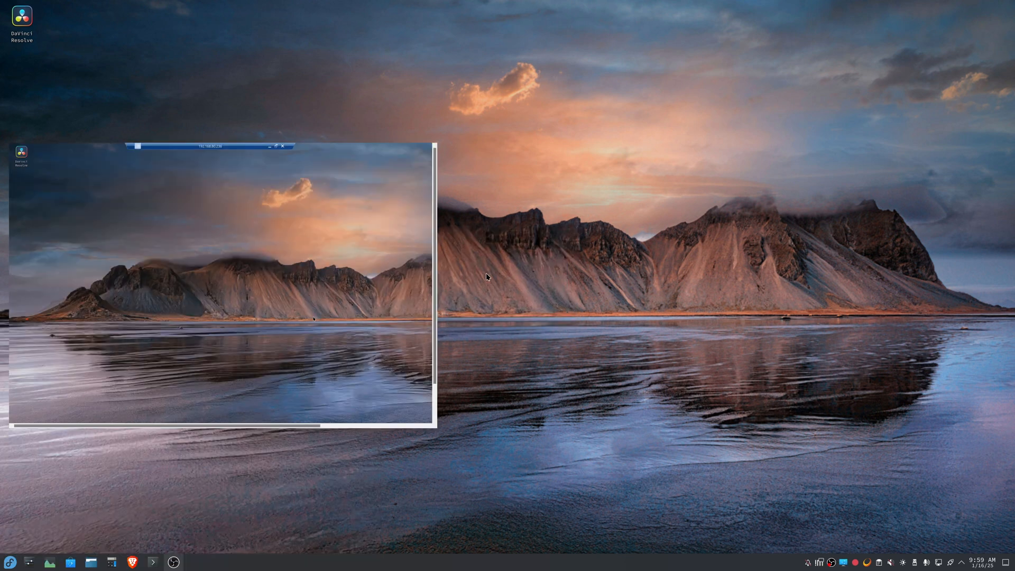
mouse_move(579, 339)
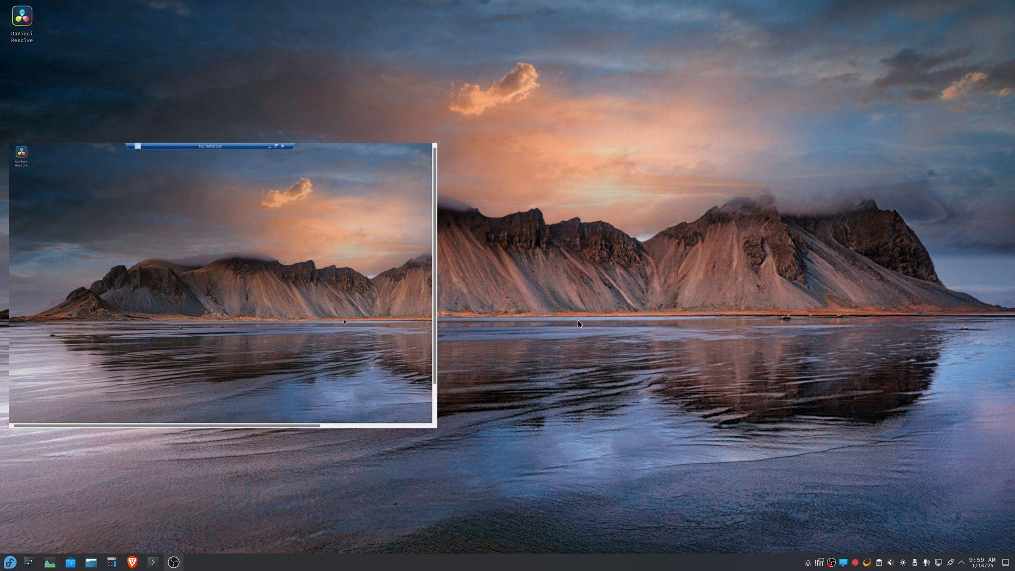
mouse_move(496, 295)
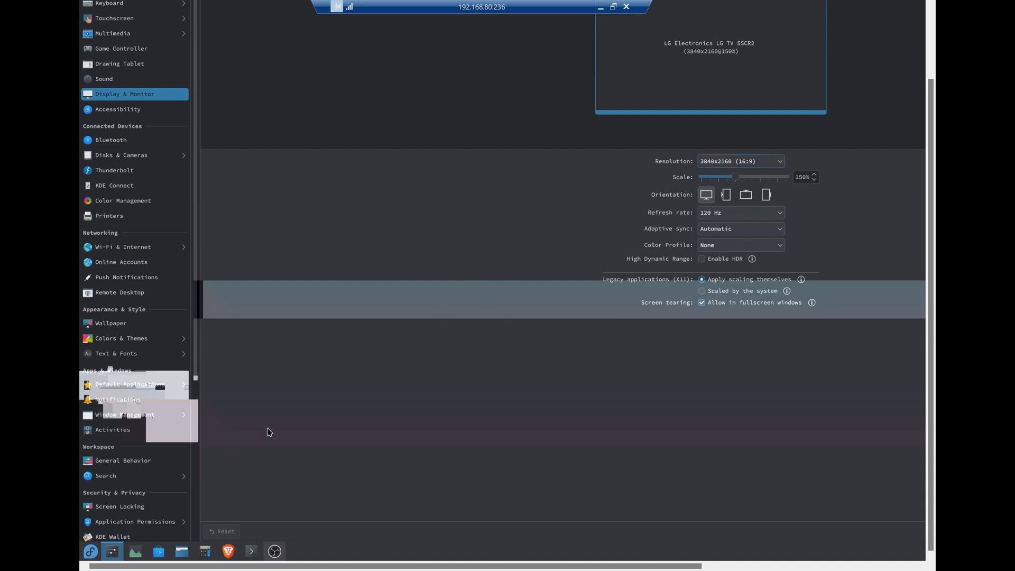
mouse_move(683, 380)
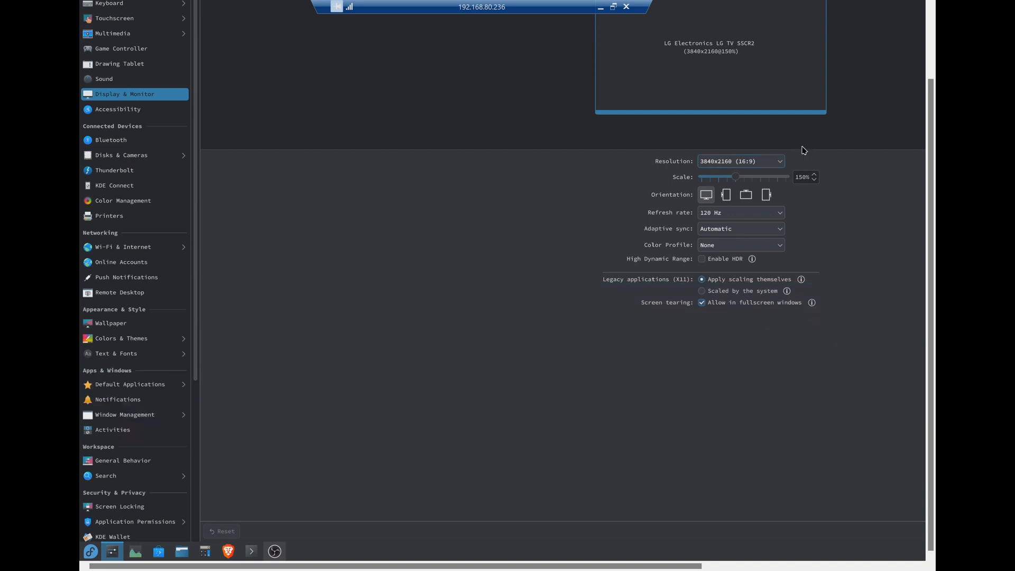
Pick a lower resolution in the remote Display & Monitor Resolution dropdown.
click(741, 161)
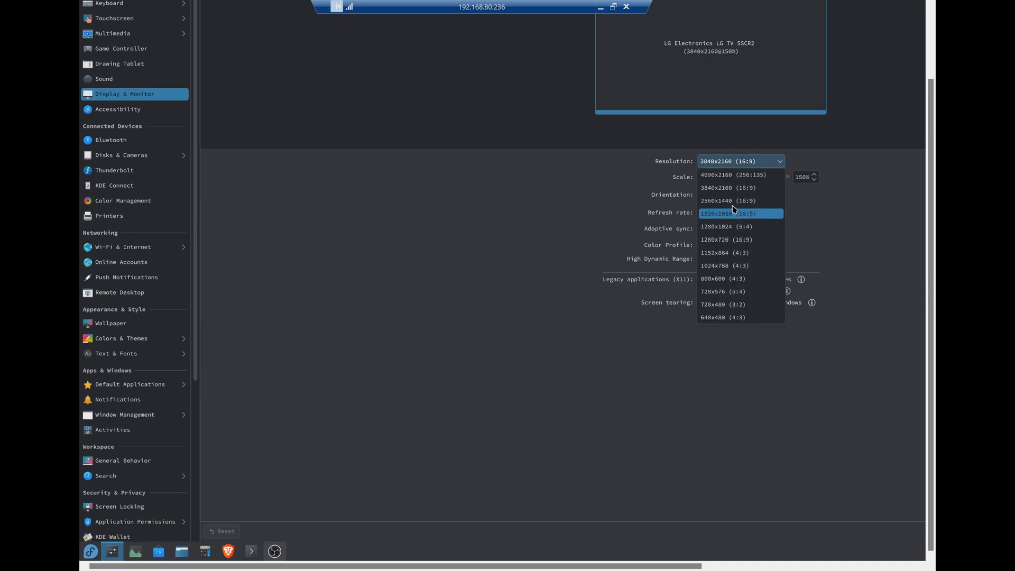
click(716, 201)
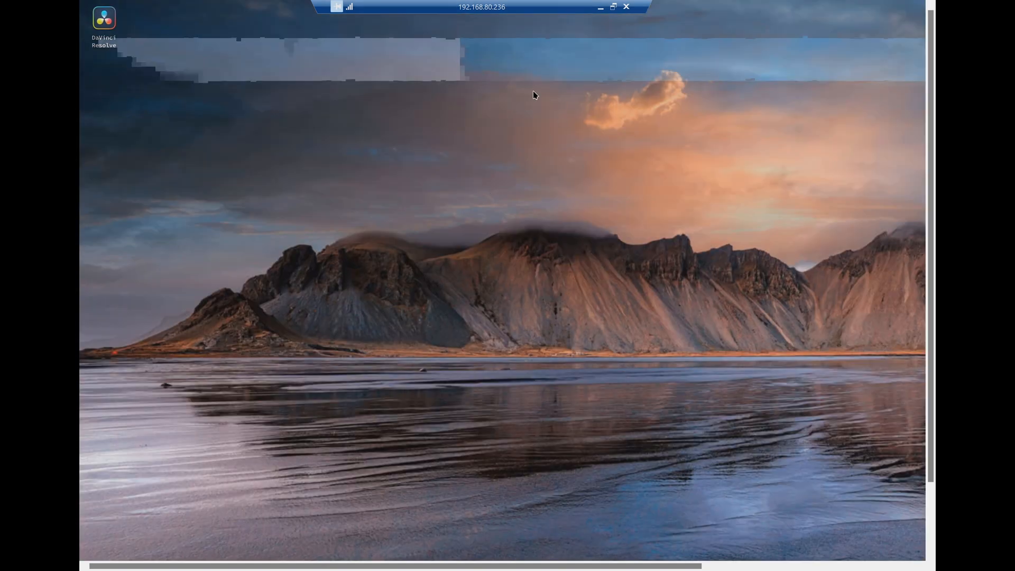
mouse_move(589, 236)
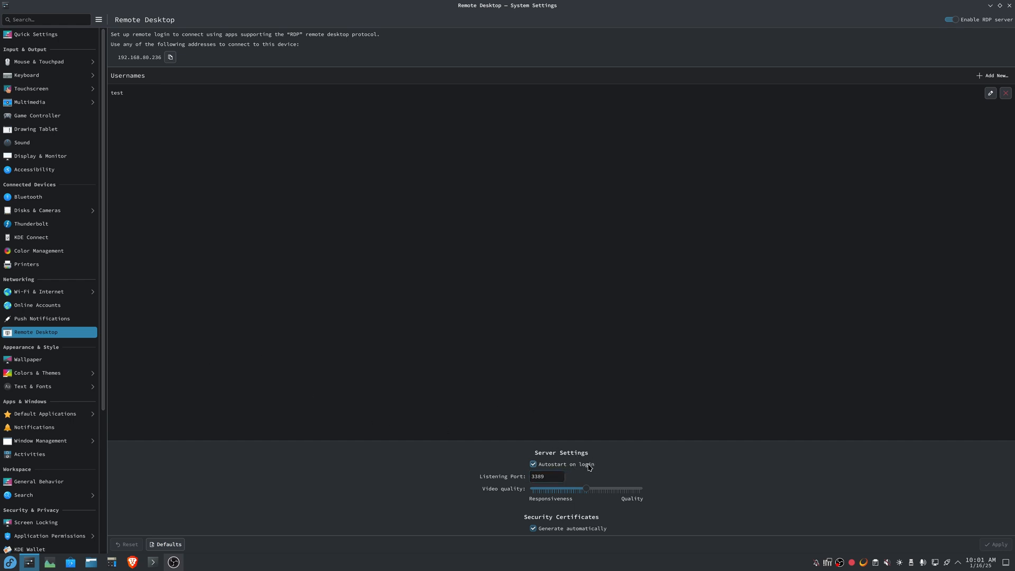
mouse_move(581, 484)
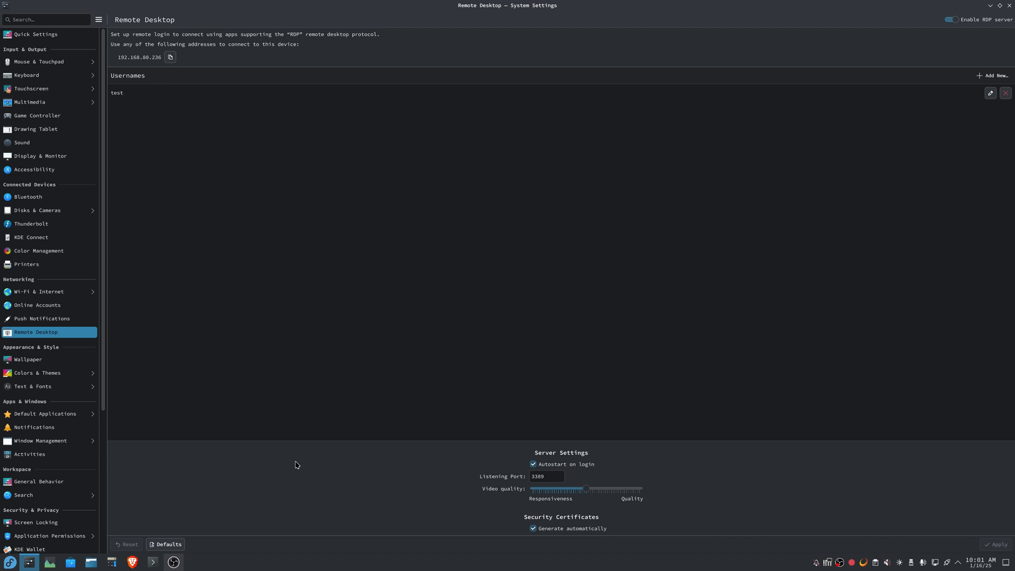
mouse_move(246, 441)
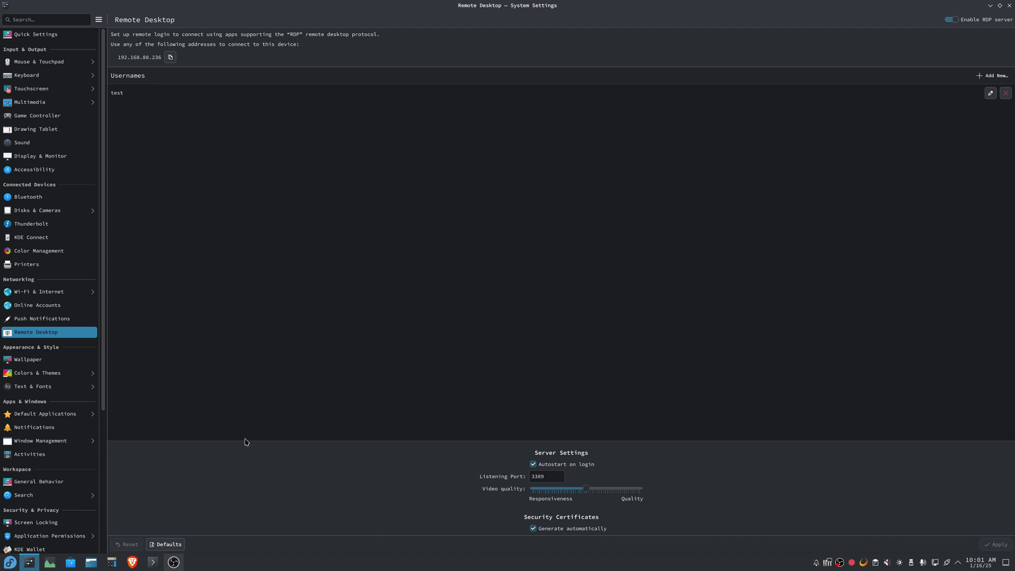
Search 'sdd', open Login Screen (SDDM) Behavior, and toggle the Automatically log in checkbox.
click(45, 19)
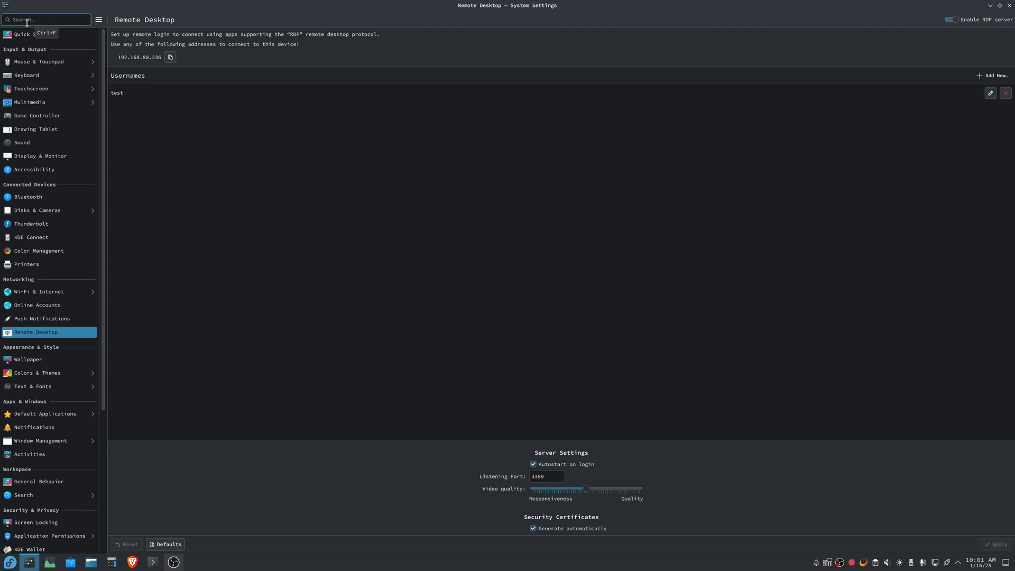
text(sdd)
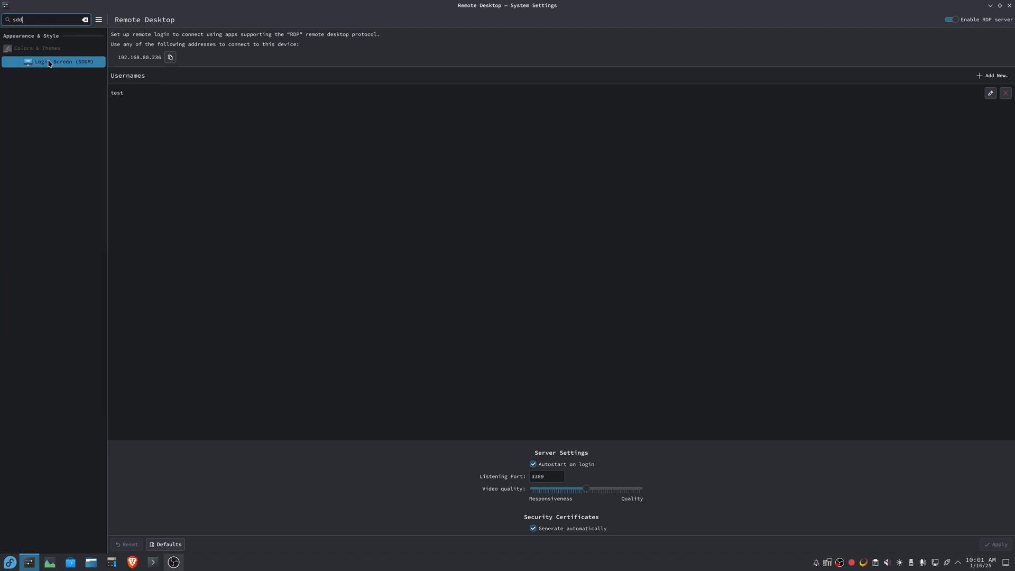
click(52, 61)
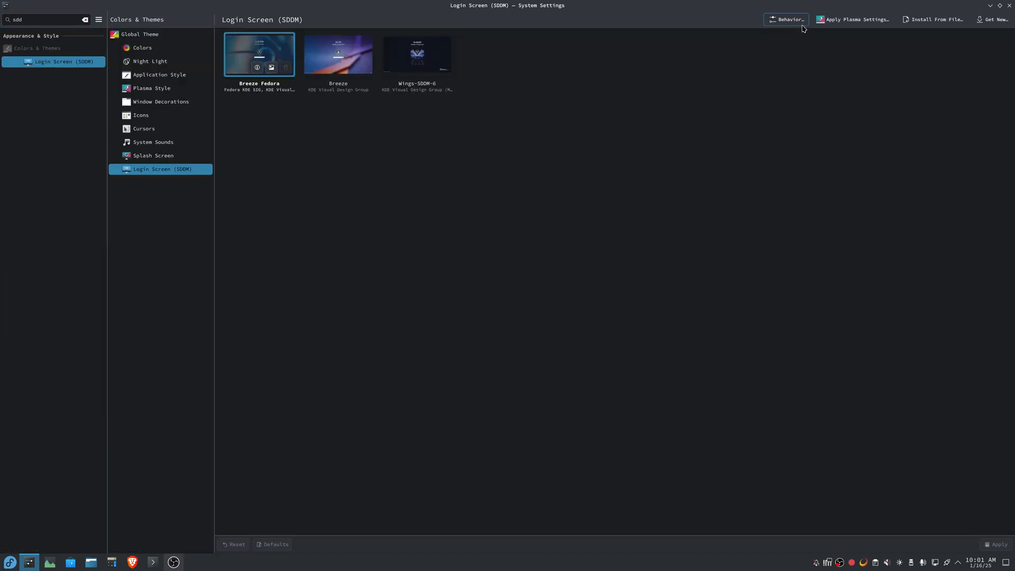
click(787, 20)
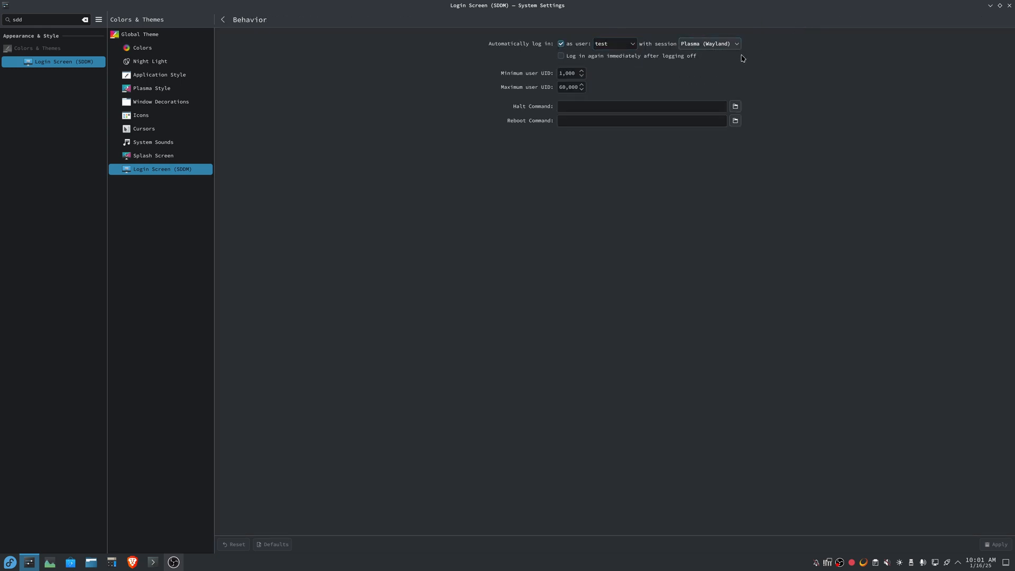
mouse_move(739, 56)
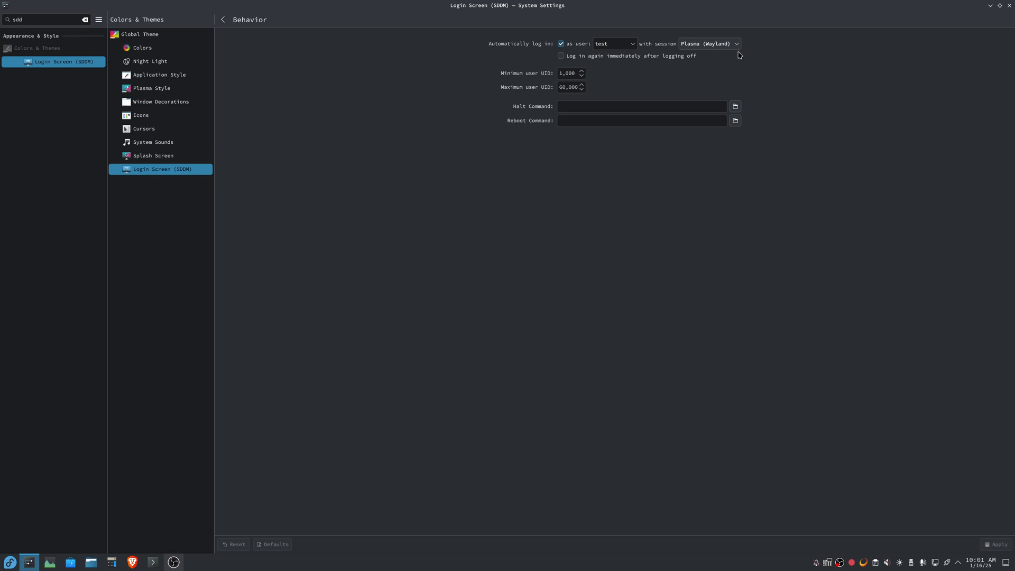
mouse_move(890, 500)
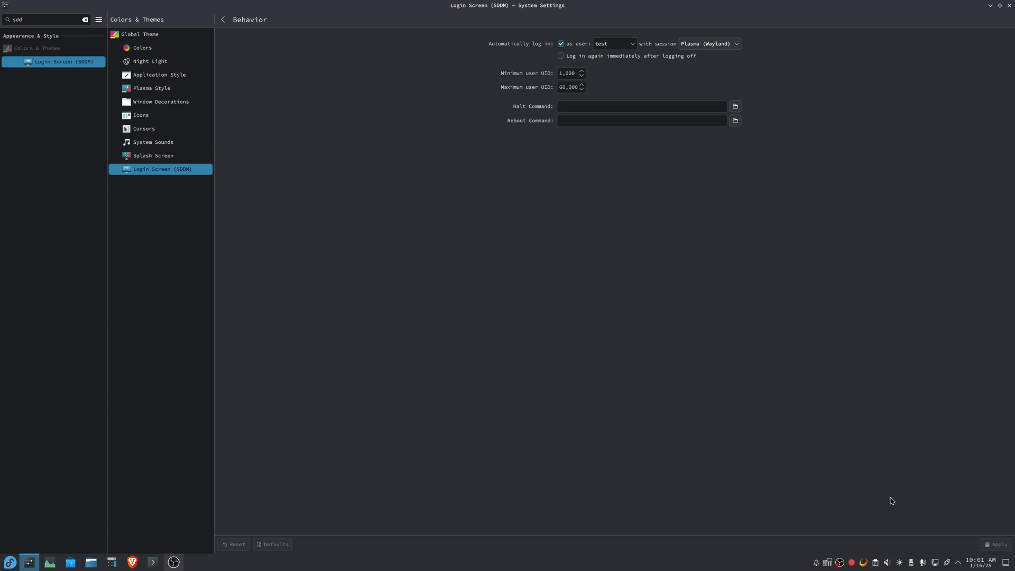
click(562, 44)
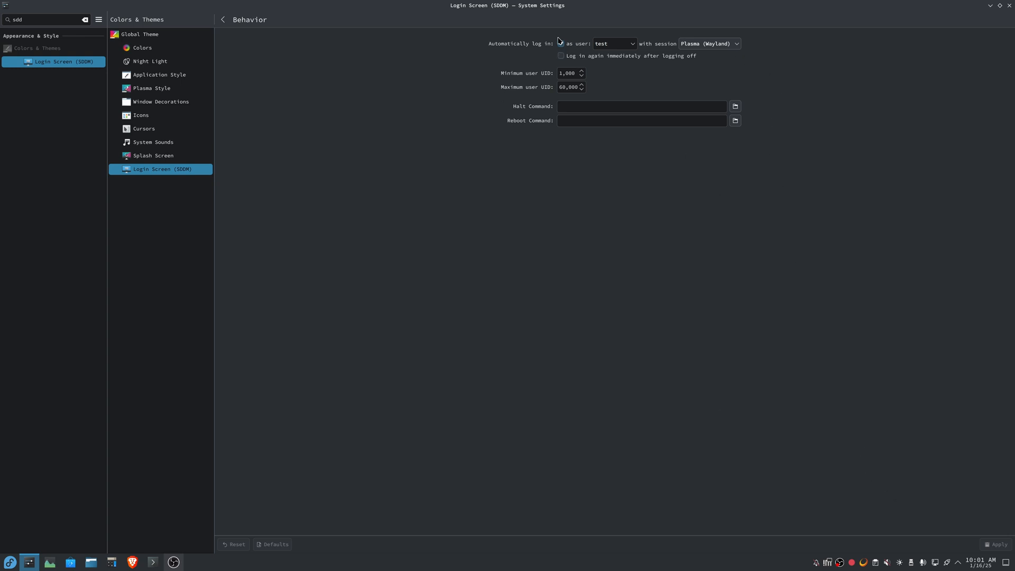
click(561, 43)
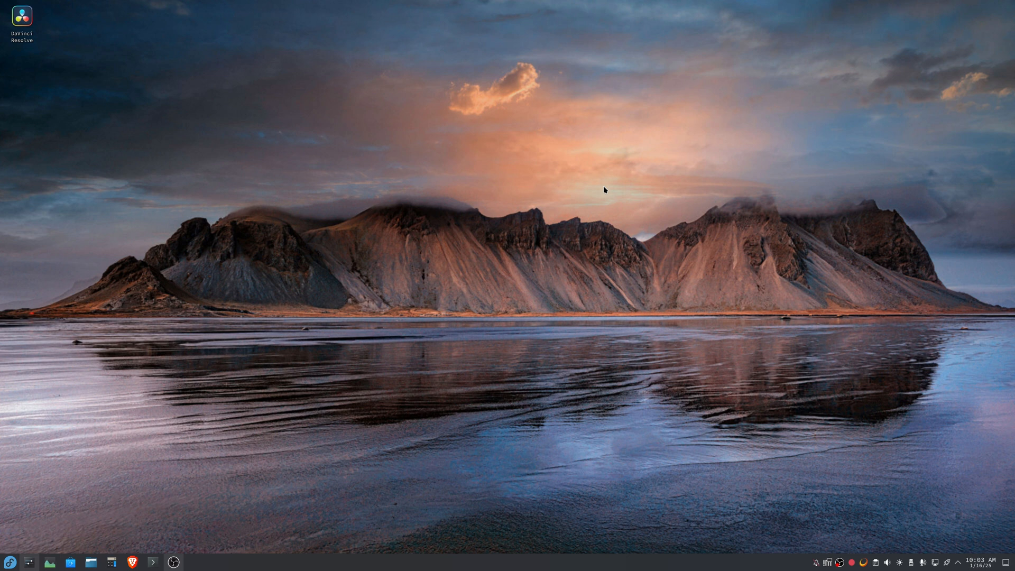
mouse_move(828, 549)
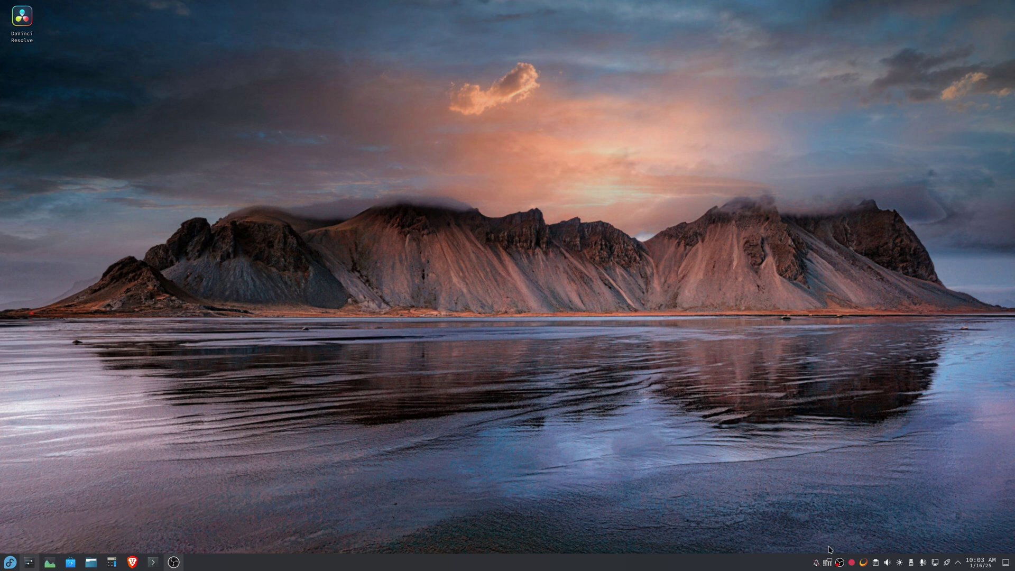
mouse_move(828, 562)
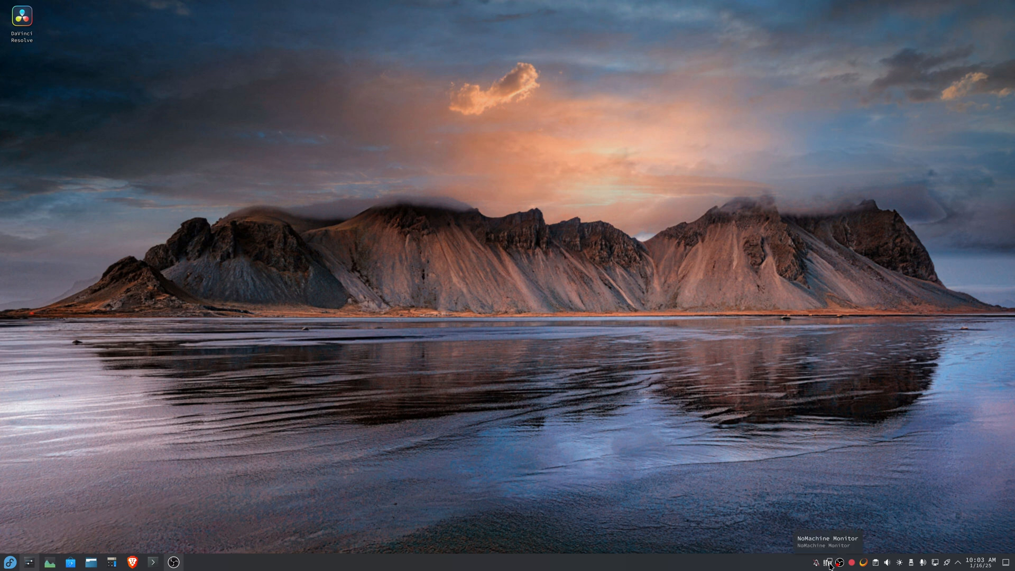
mouse_move(751, 505)
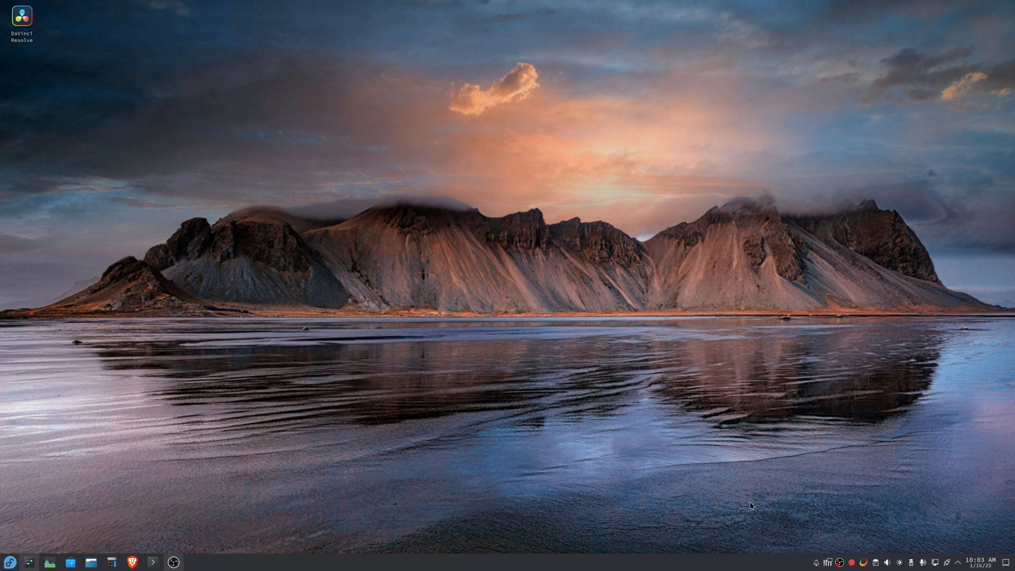
mouse_move(707, 485)
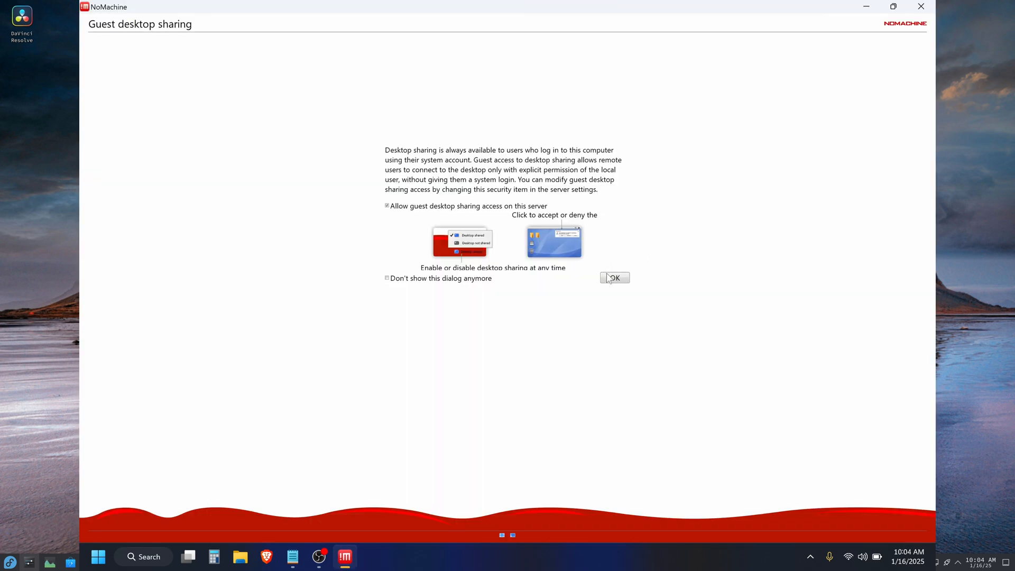
Dismiss NoMachine notices, connect to the fedora machine, and reposition the blank session window.
click(614, 277)
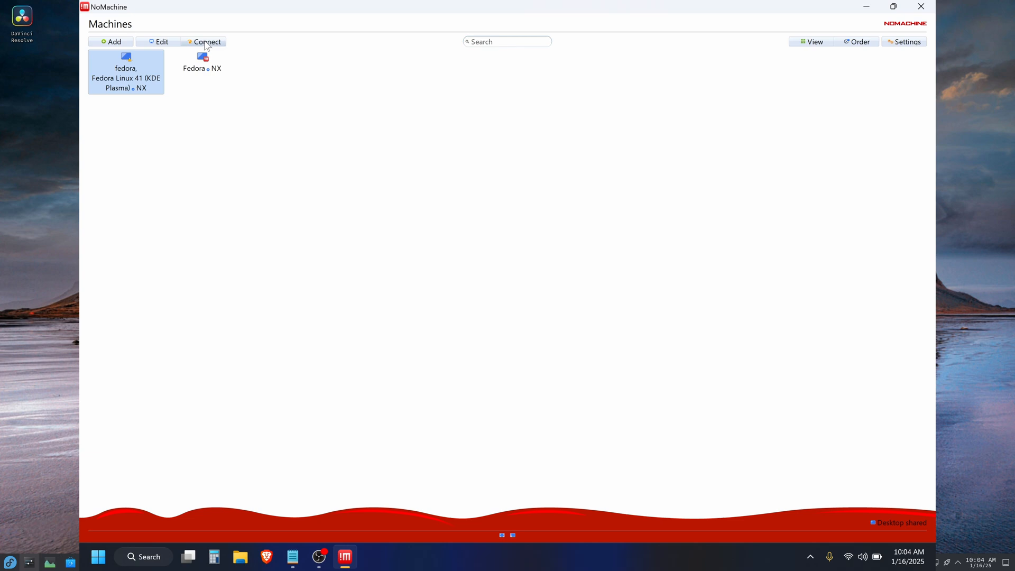
click(208, 42)
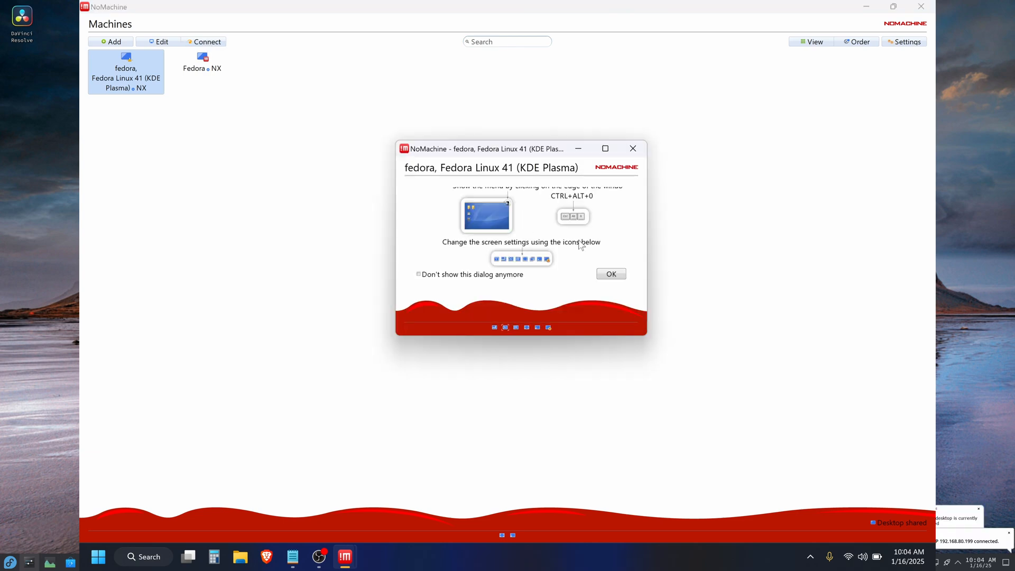
click(611, 274)
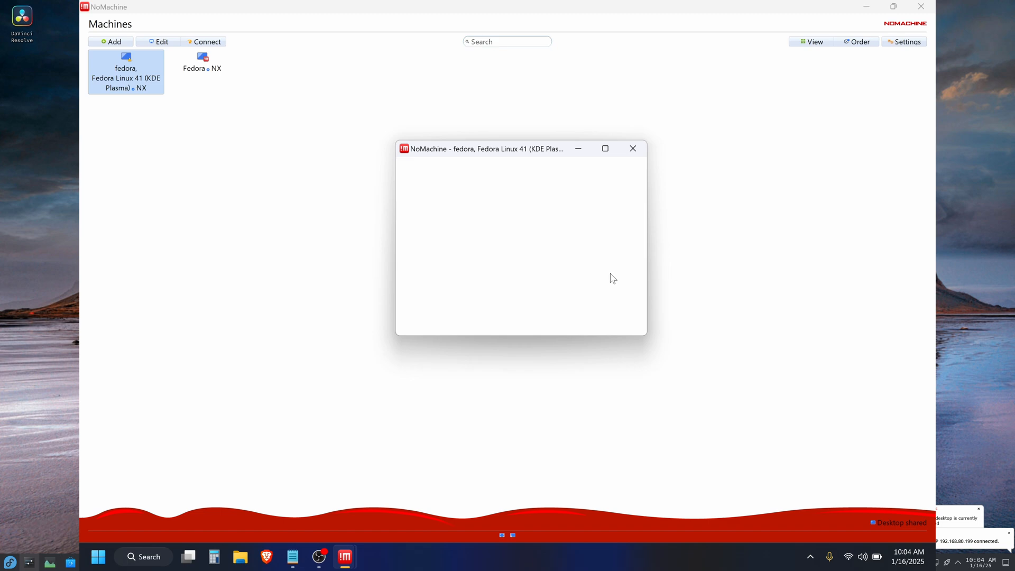
drag(481, 148, 412, 110)
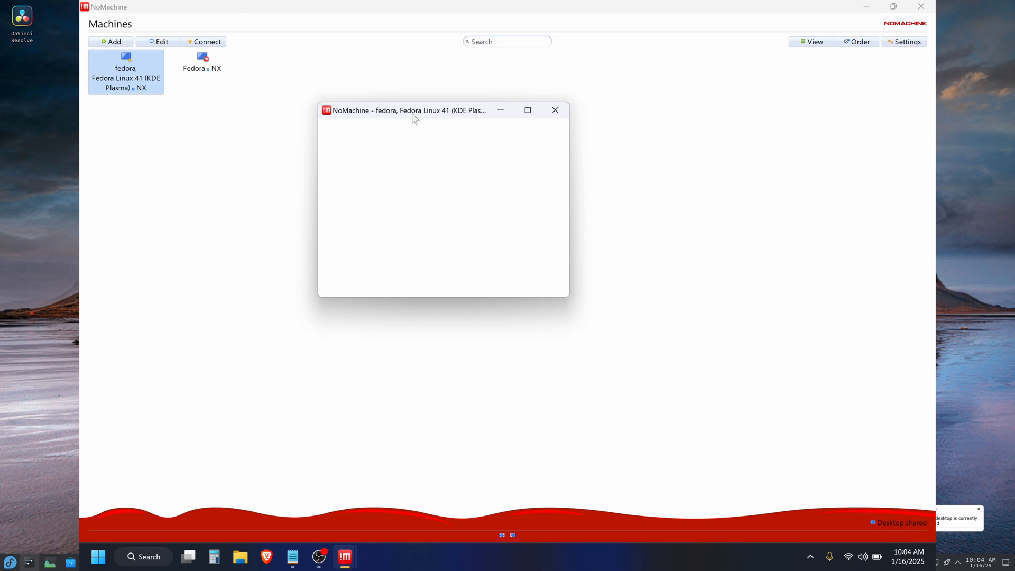
drag(412, 110, 425, 148)
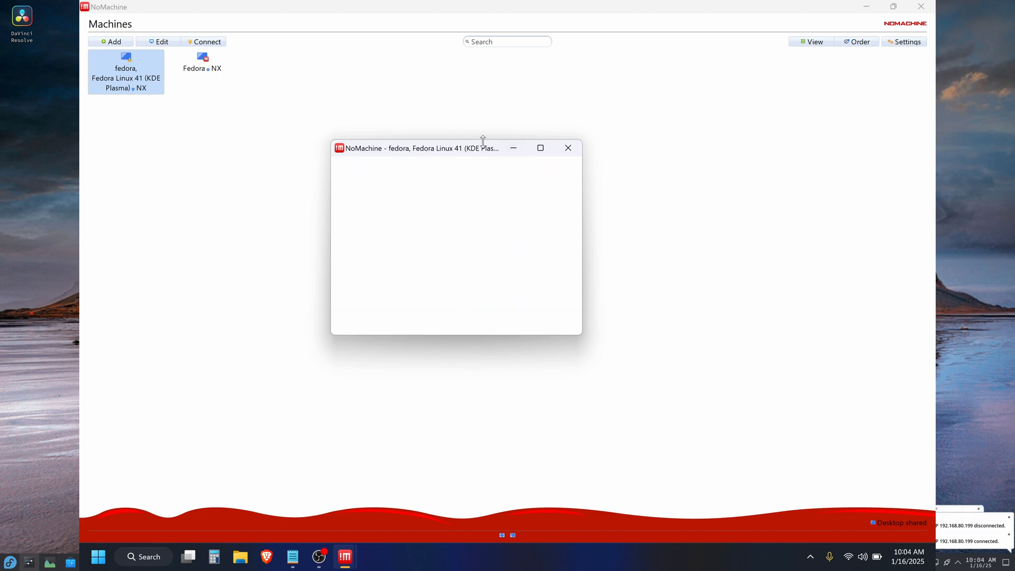
mouse_move(466, 150)
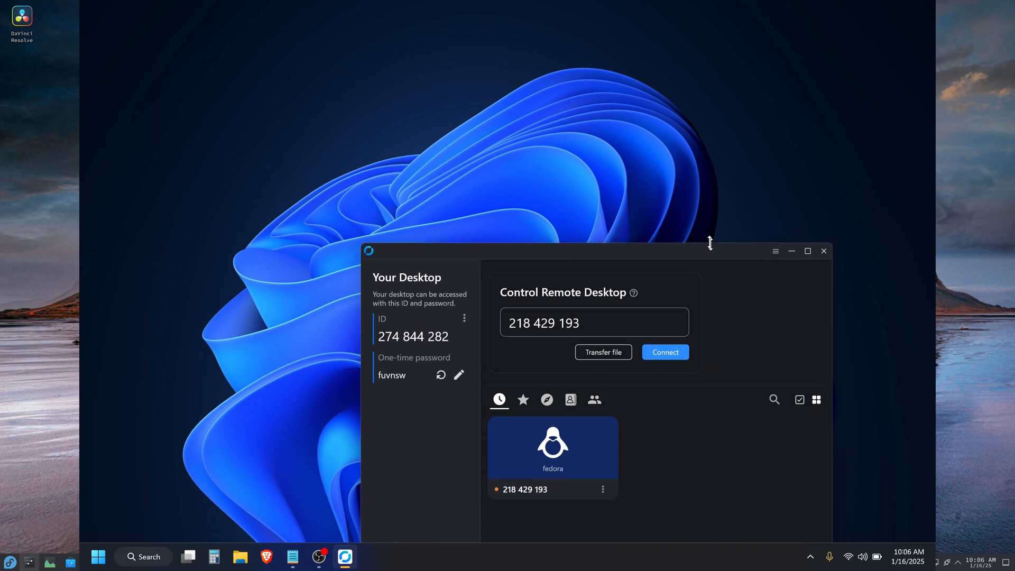
drag(709, 242, 583, 71)
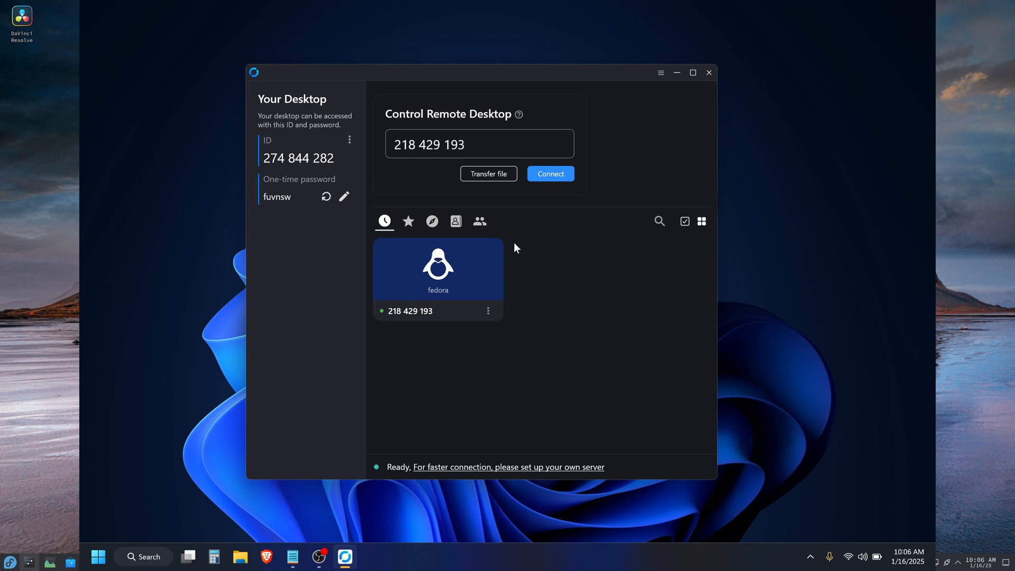
click(551, 174)
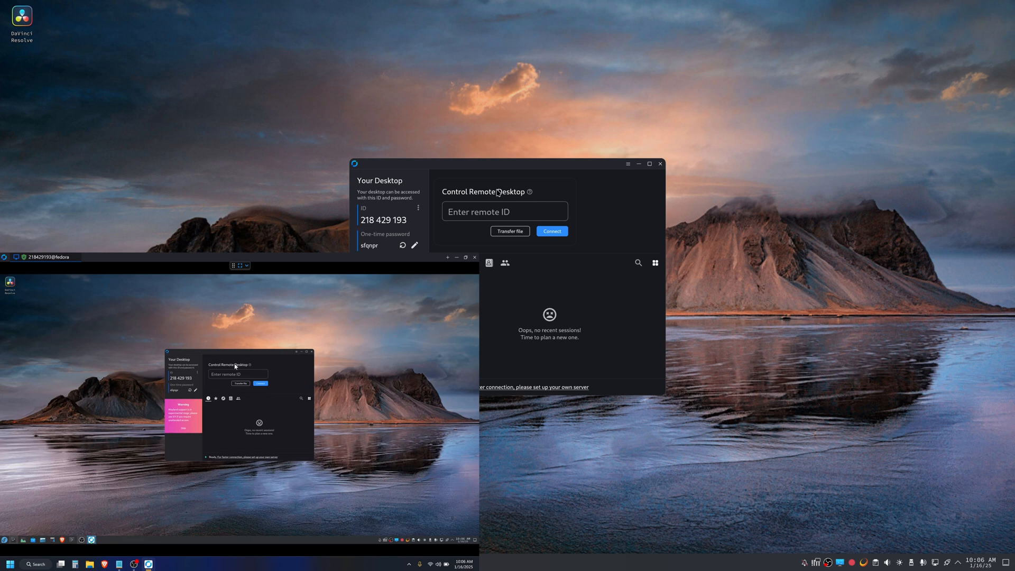
mouse_move(219, 464)
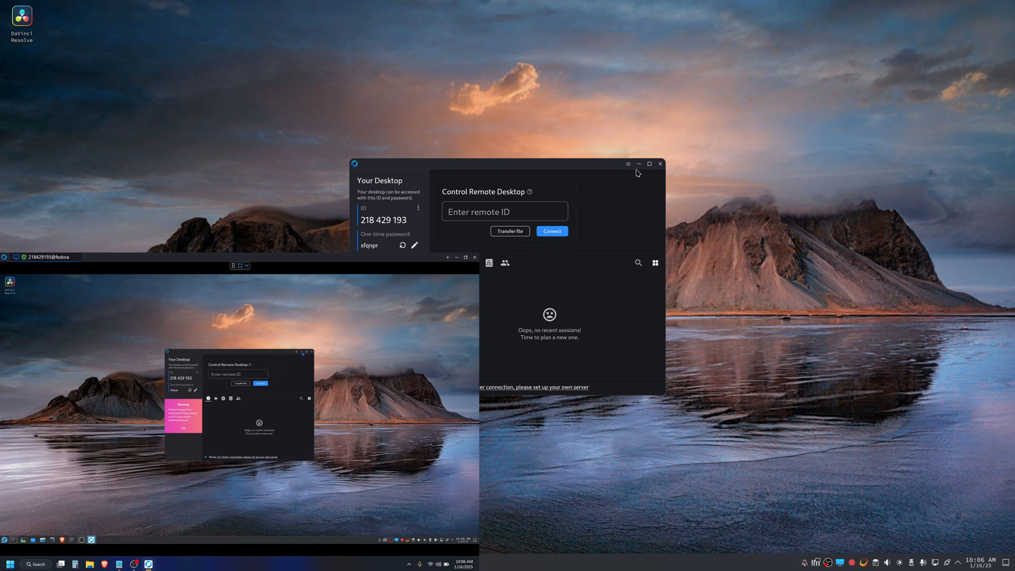
Minimize the RustDesk main window on the Fedora desktop.
click(660, 163)
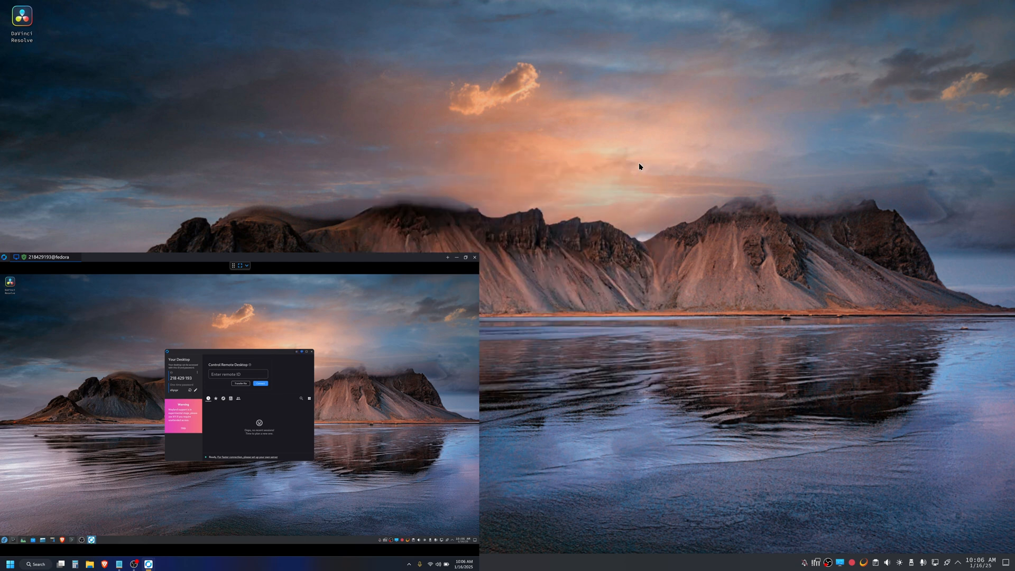
mouse_move(543, 68)
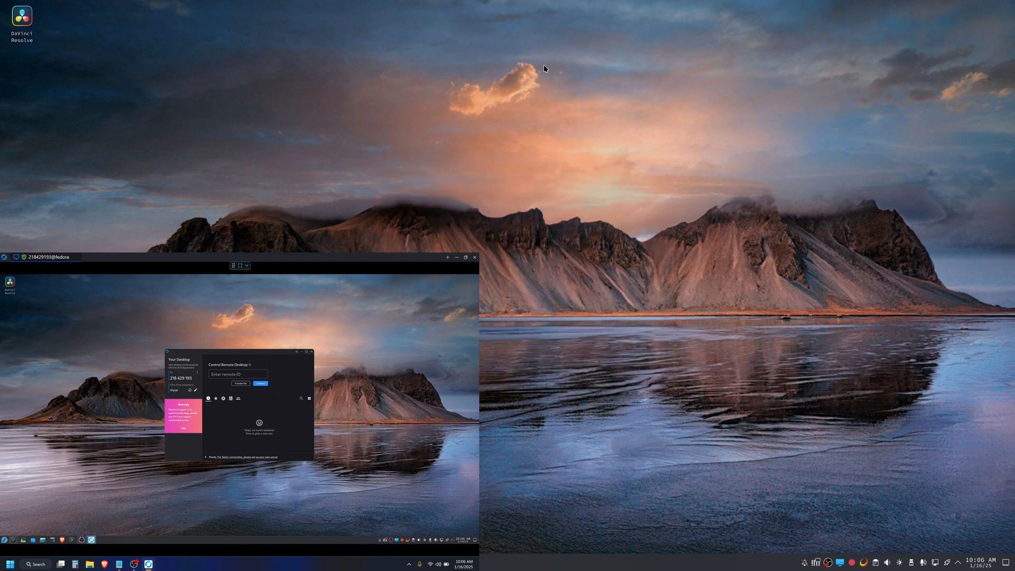
mouse_move(489, 458)
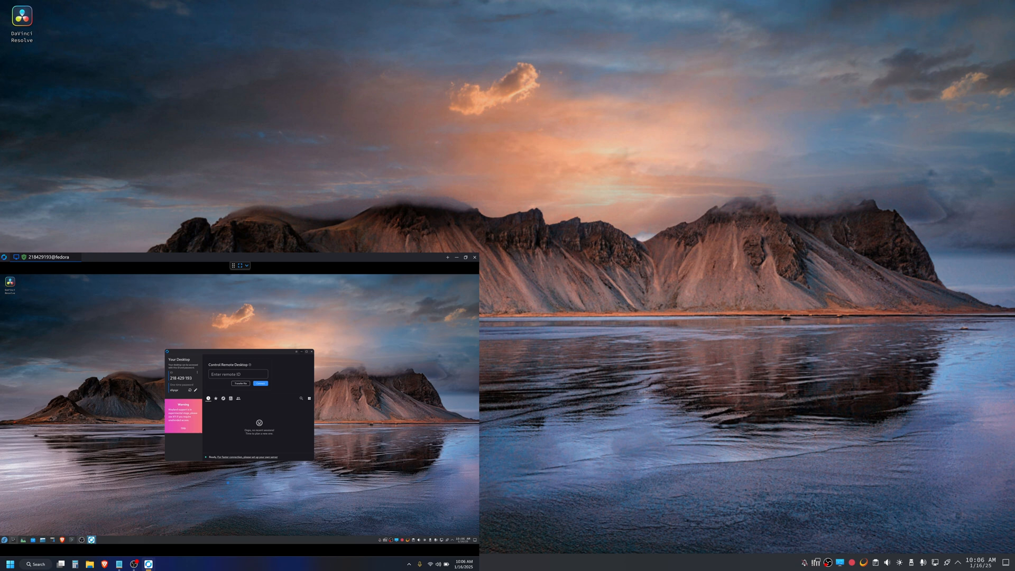
mouse_move(275, 143)
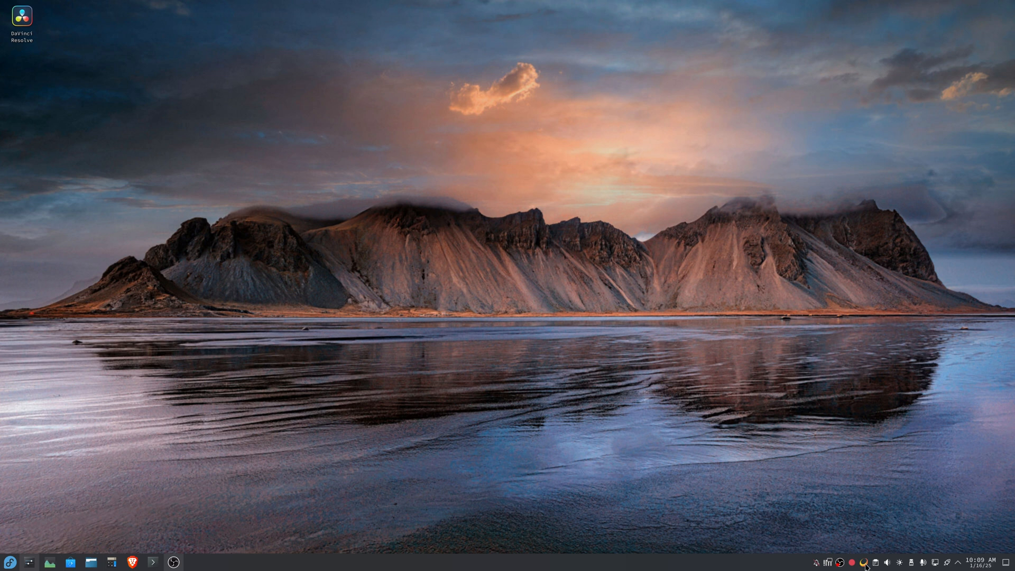
mouse_move(867, 563)
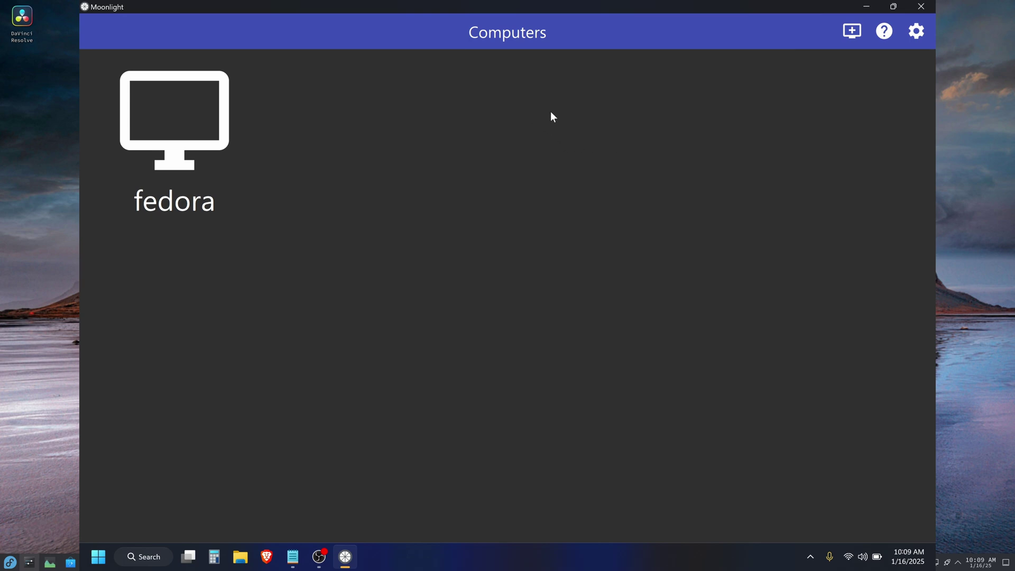
mouse_move(170, 129)
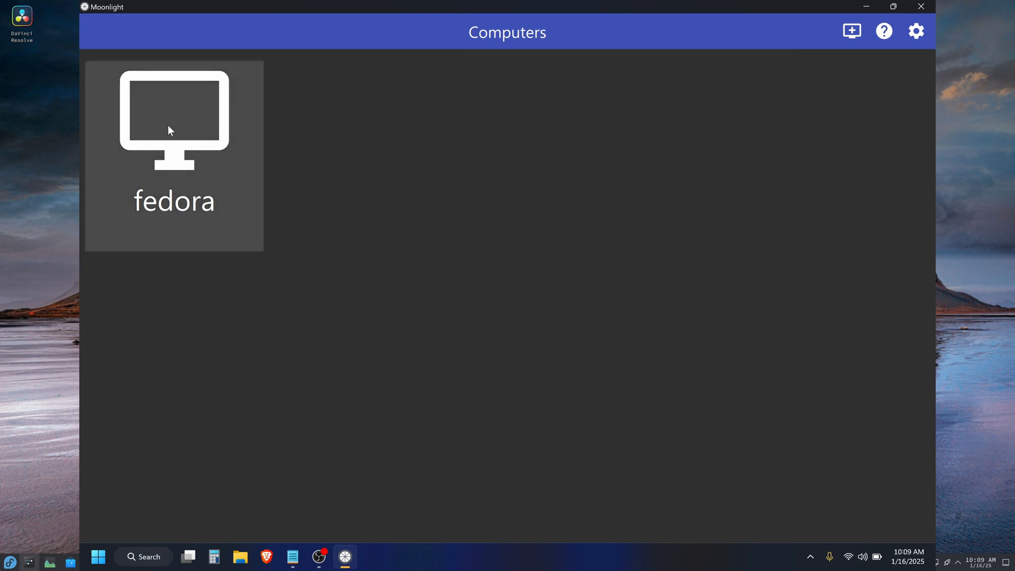
Double-click the fedora tile in Moonlight's Computers list to stream it.
double_click(171, 130)
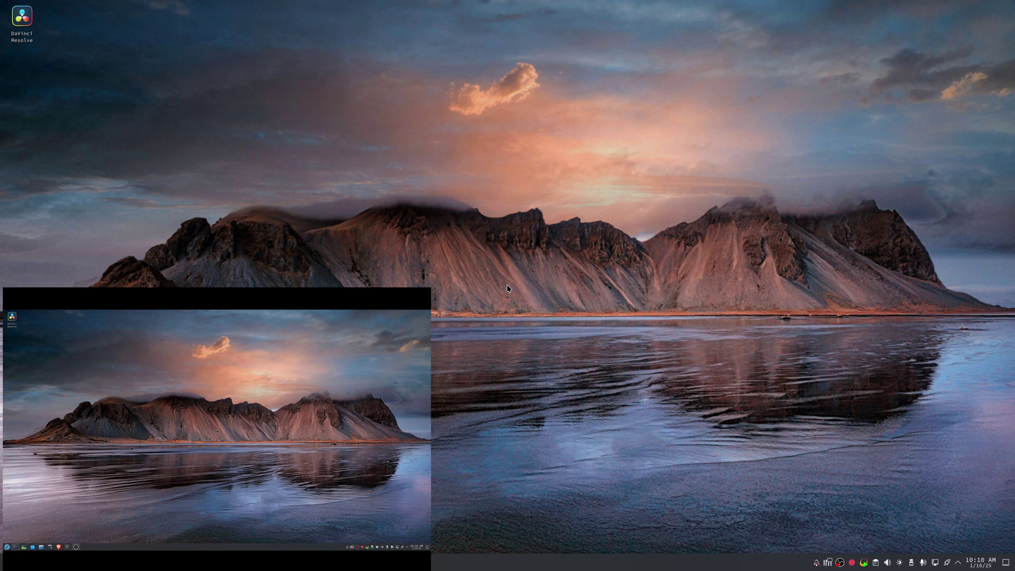
mouse_move(736, 180)
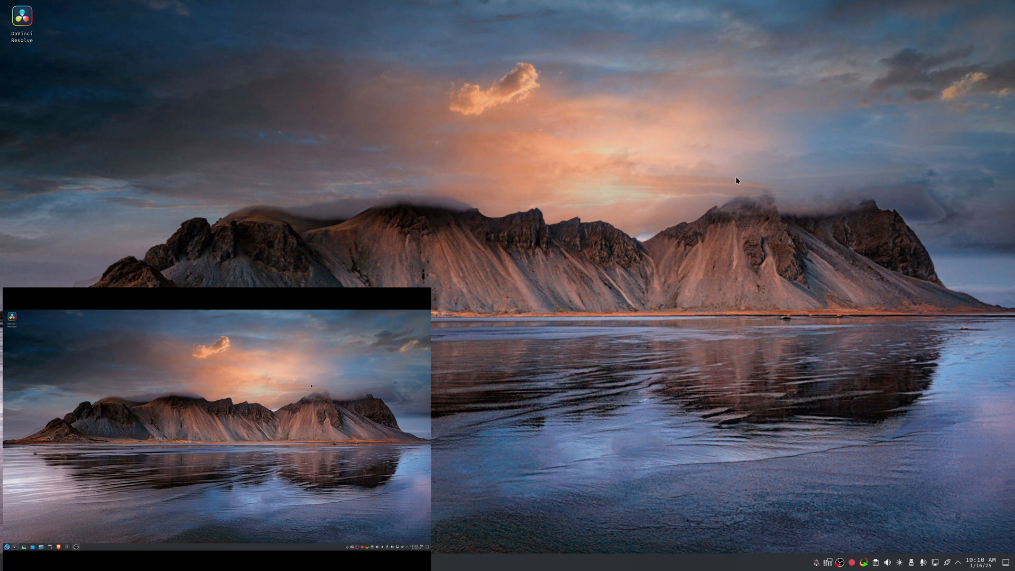
mouse_move(606, 292)
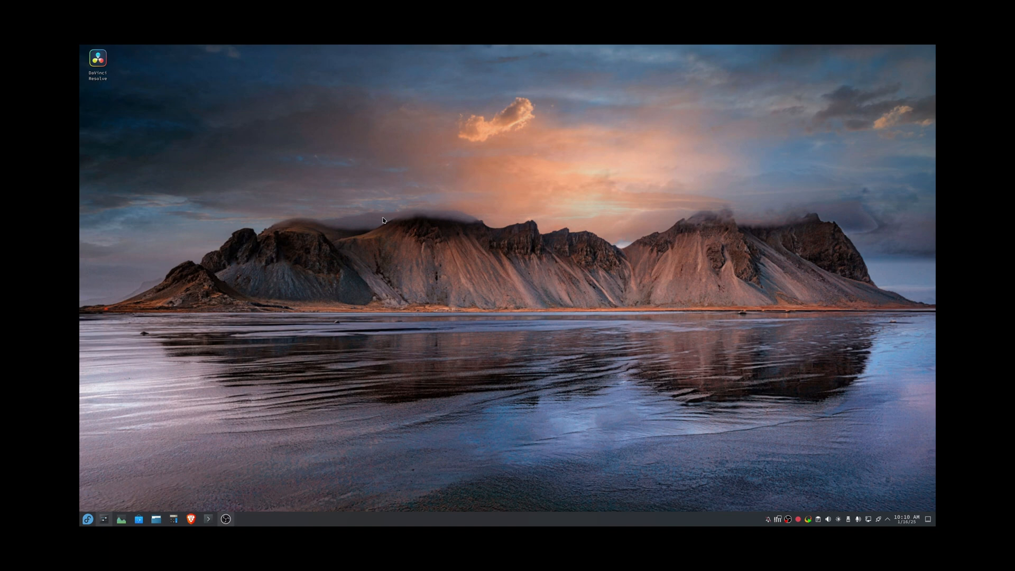
mouse_move(398, 355)
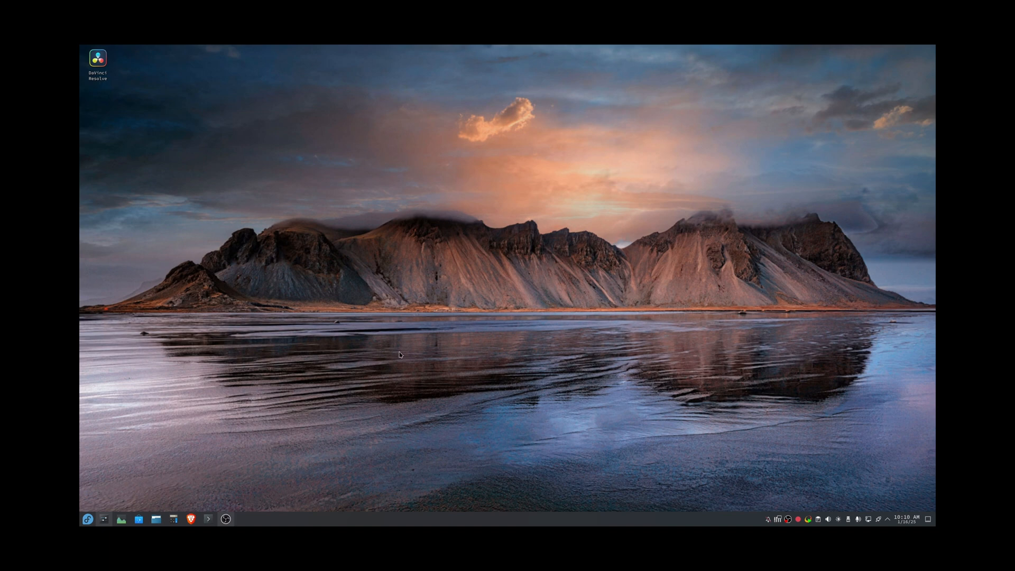
mouse_move(382, 341)
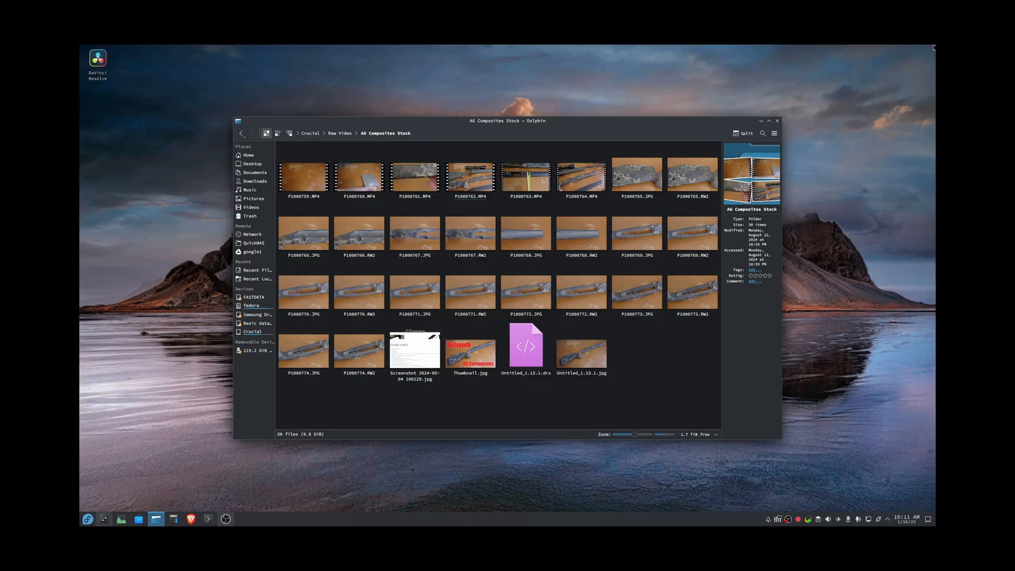
Close the AG Composites Stock Dolphin window inside the stream.
click(777, 120)
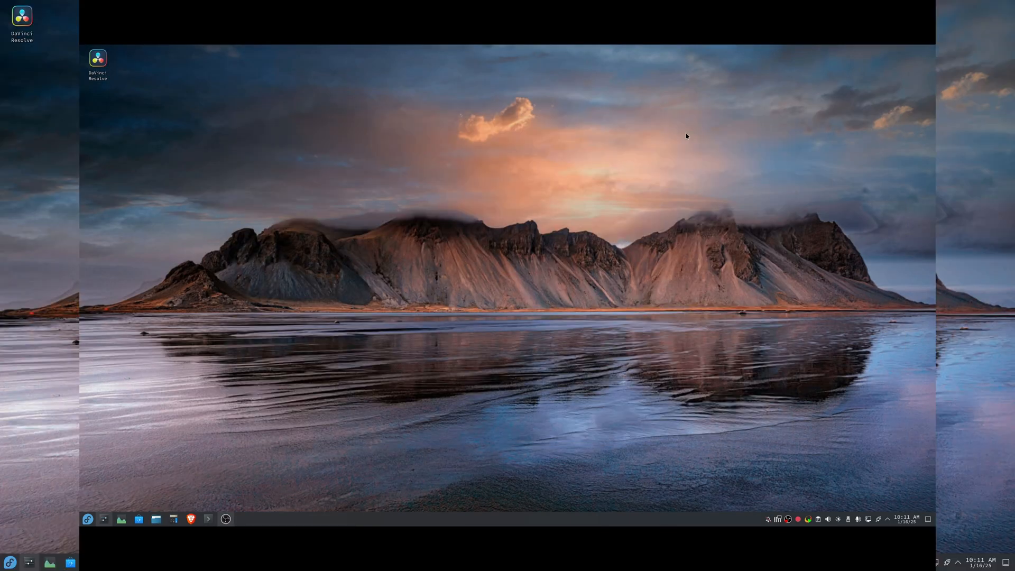
mouse_move(458, 74)
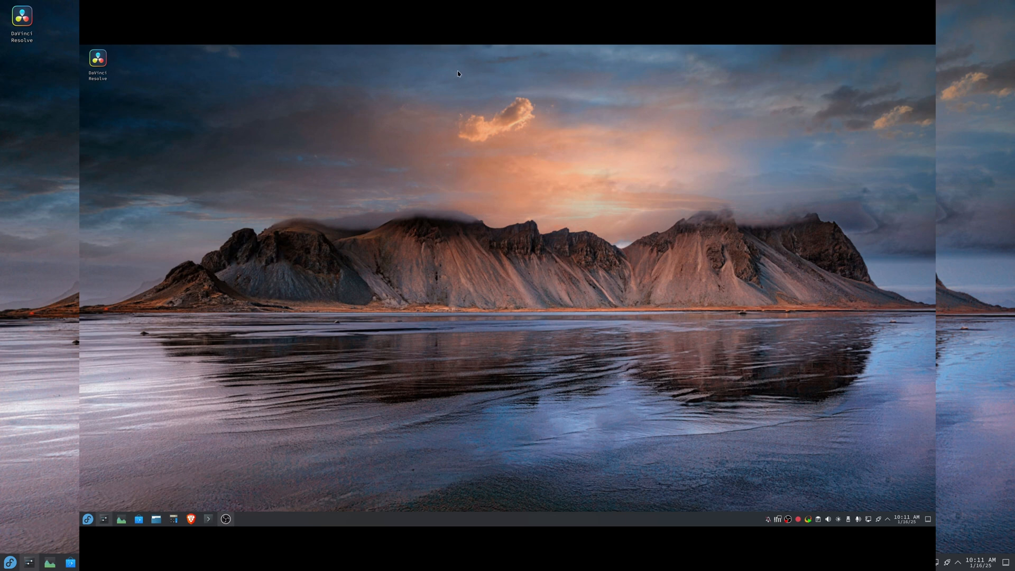